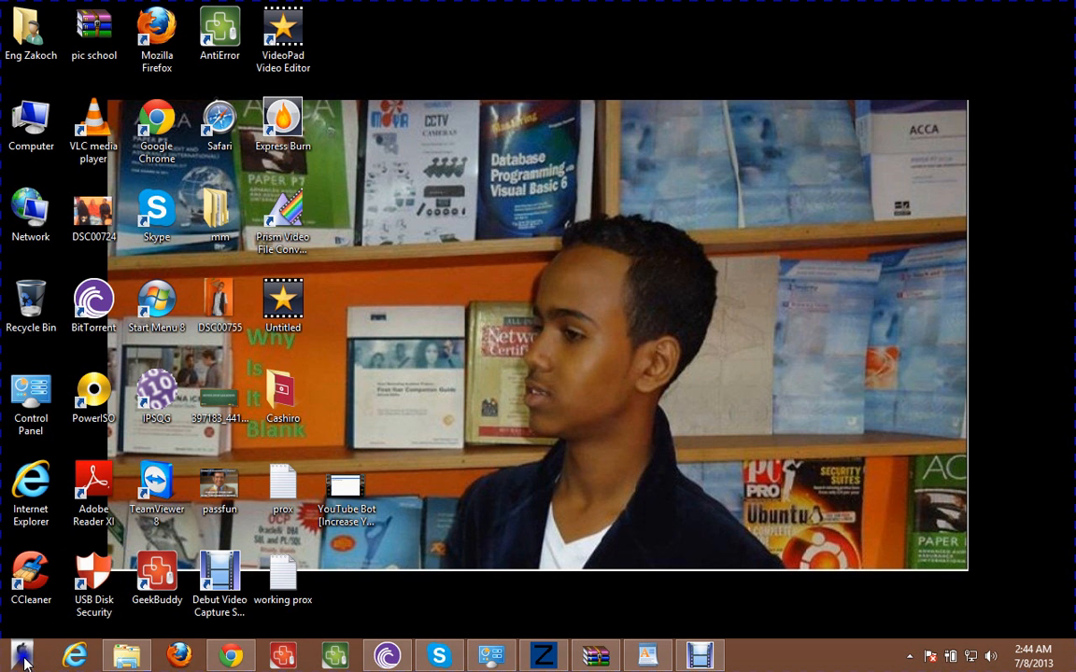
mouse_move(639, 385)
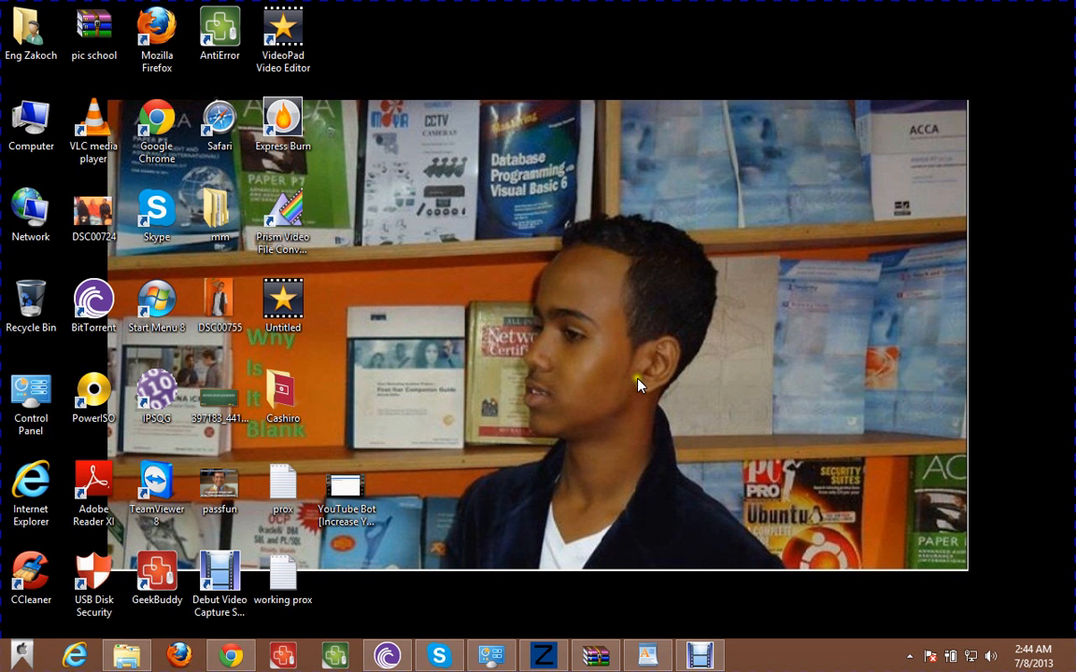
mouse_move(20, 654)
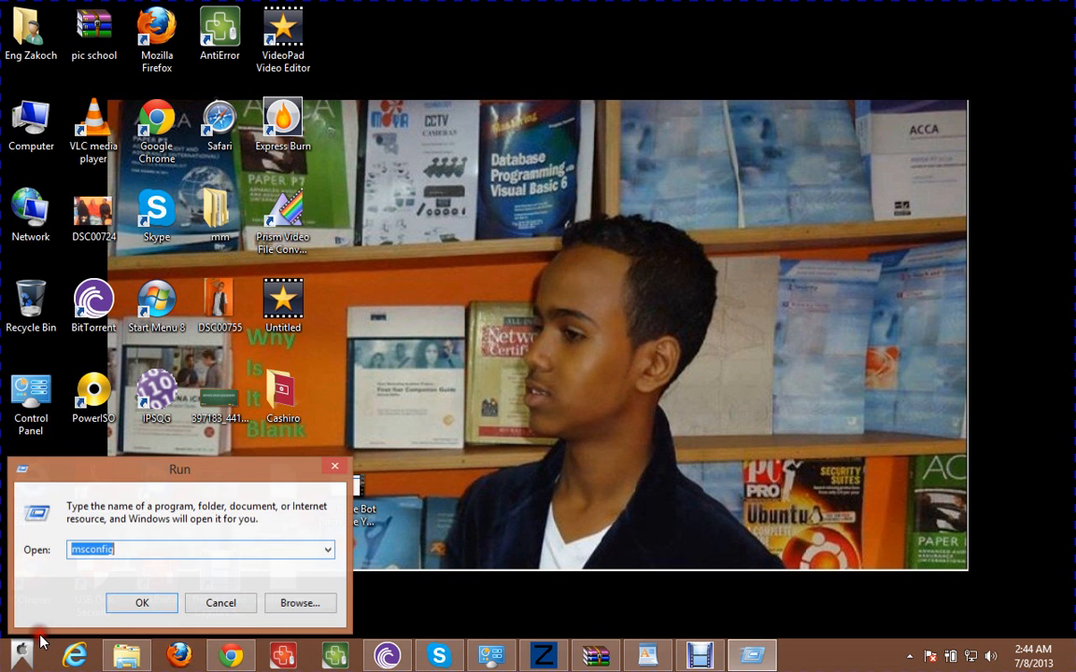
mouse_move(142, 602)
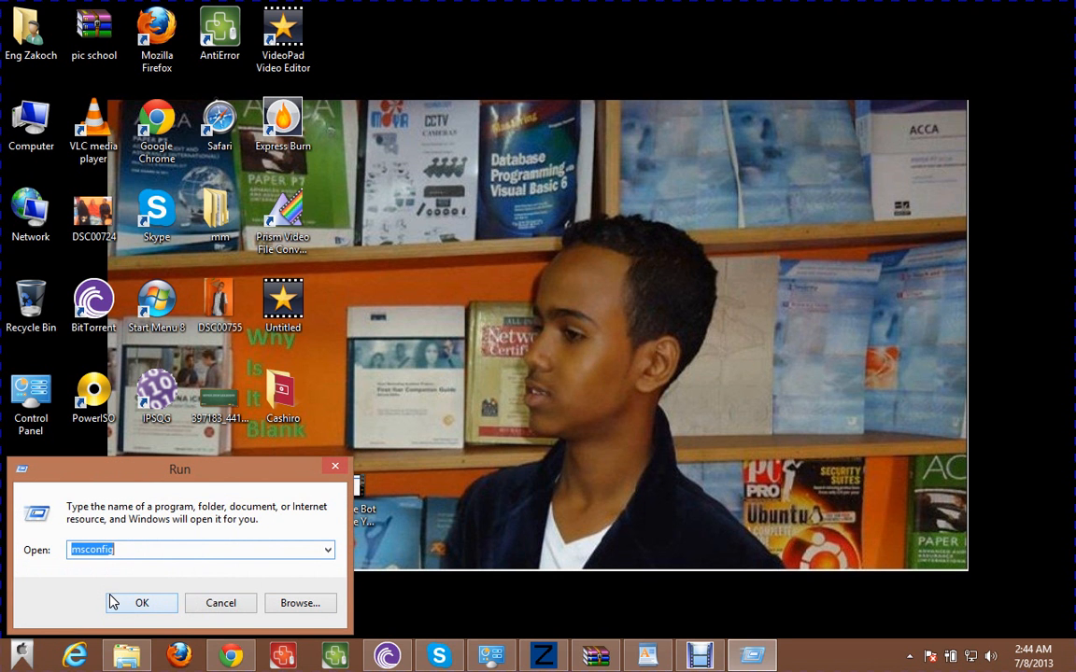
Run msconfig so System Configuration opens on its General tab, putting the WordPad note aside
text(ms)
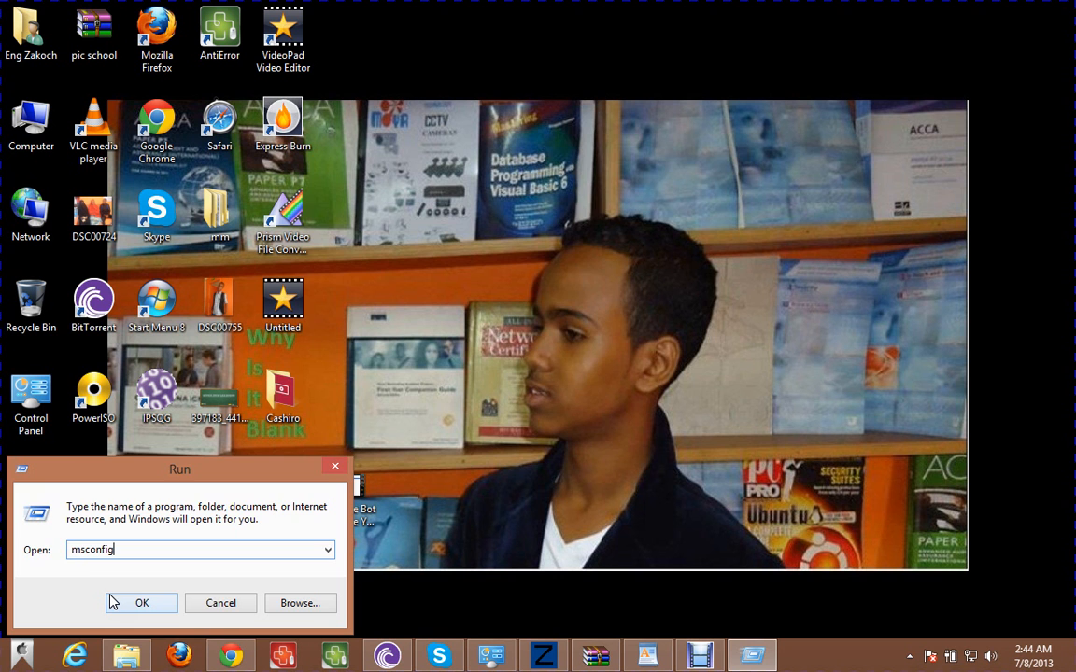
click(142, 601)
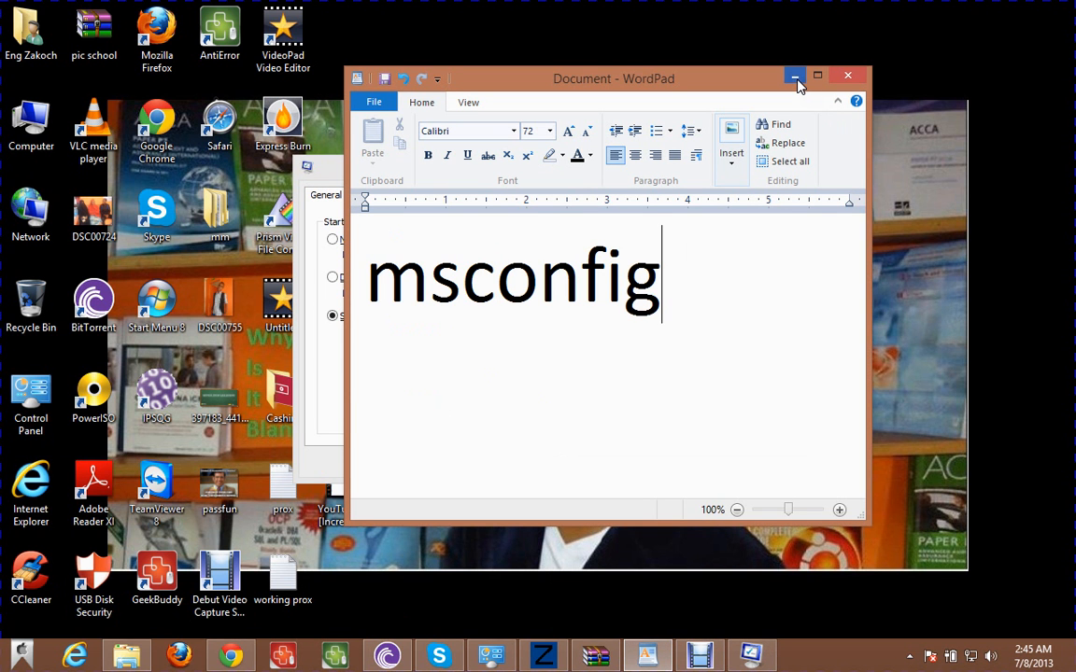
click(796, 75)
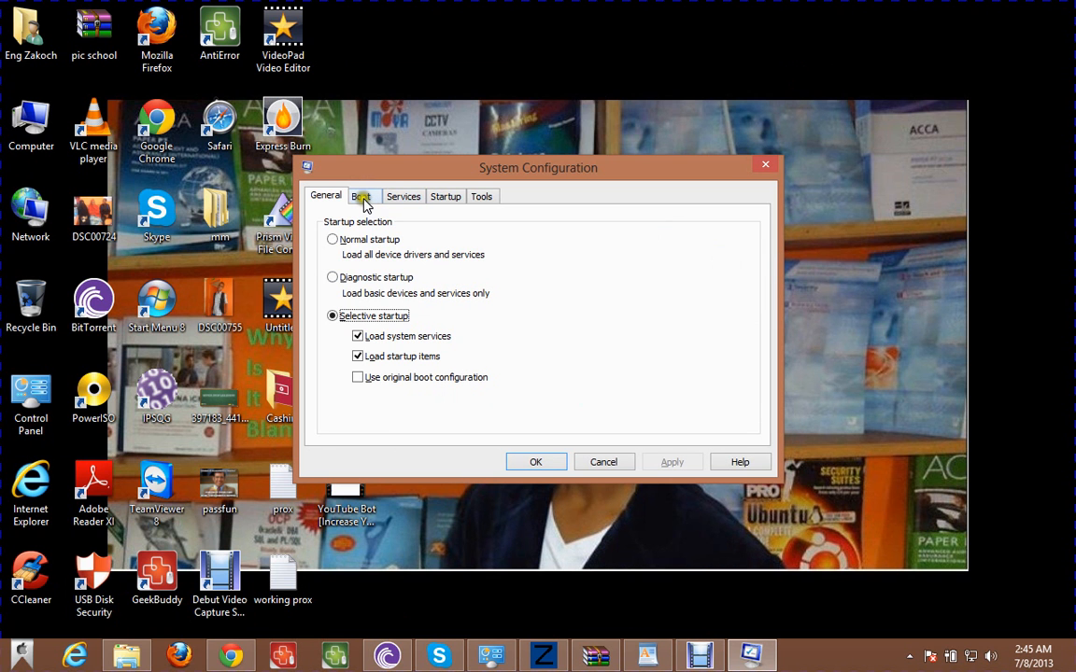
mouse_move(375, 206)
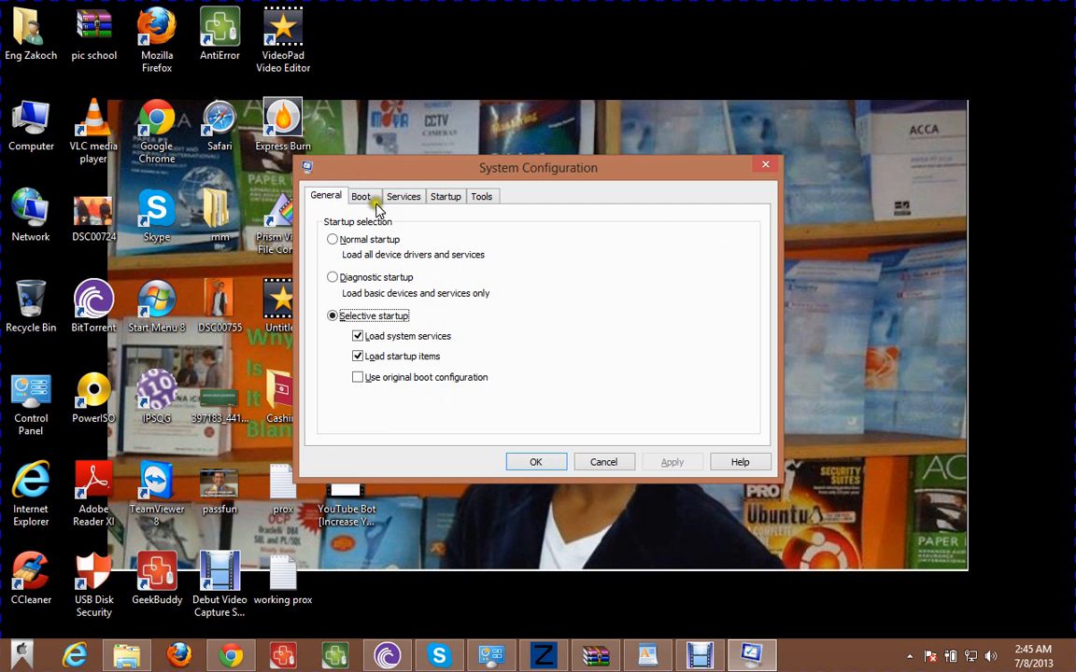
mouse_move(463, 179)
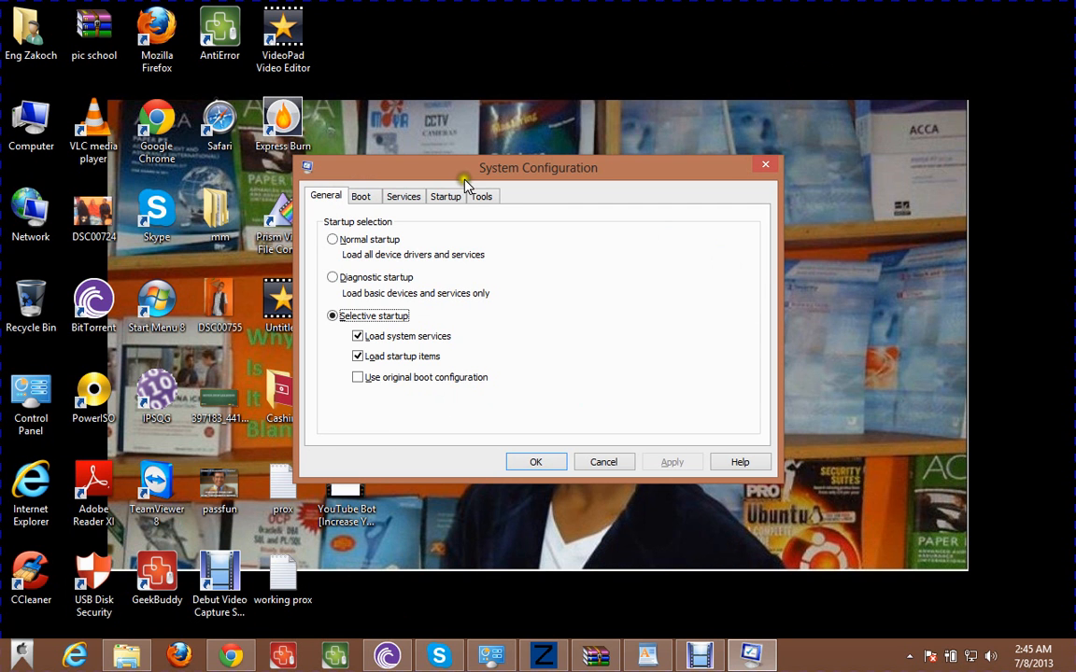
mouse_move(560, 180)
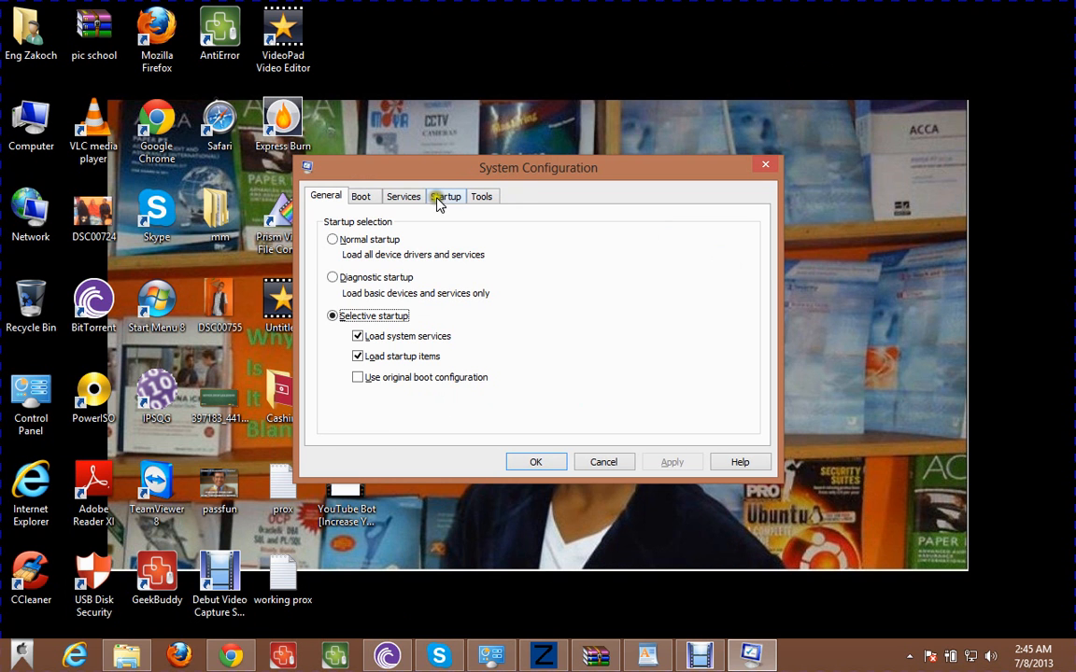
mouse_move(361, 196)
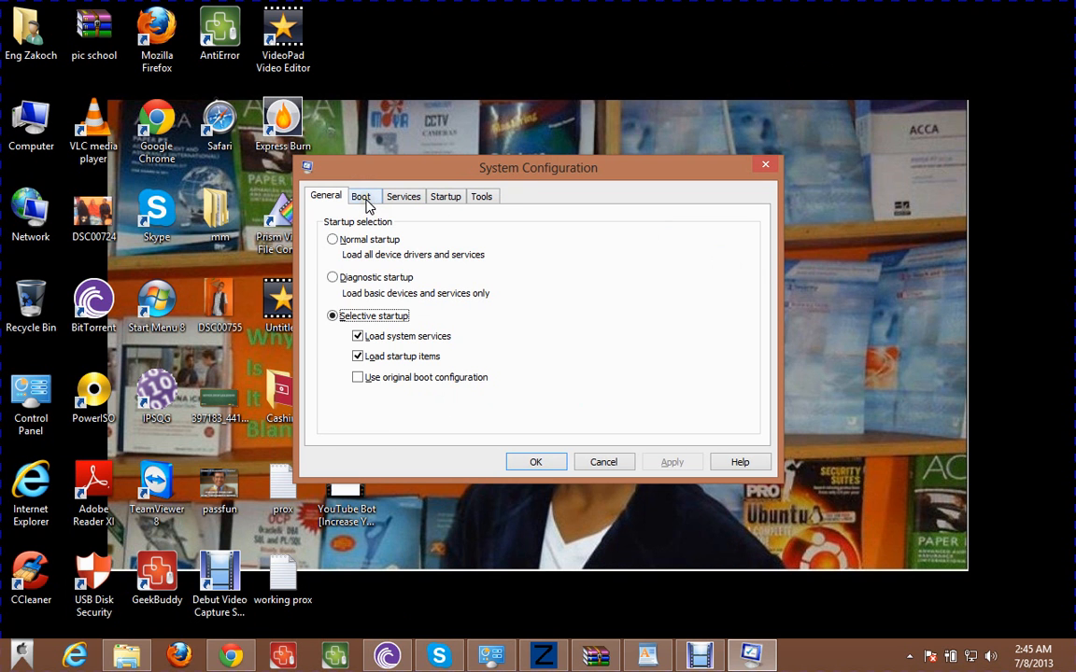
Switch System Configuration to the Boot tab listing the Windows 8 entry
click(361, 196)
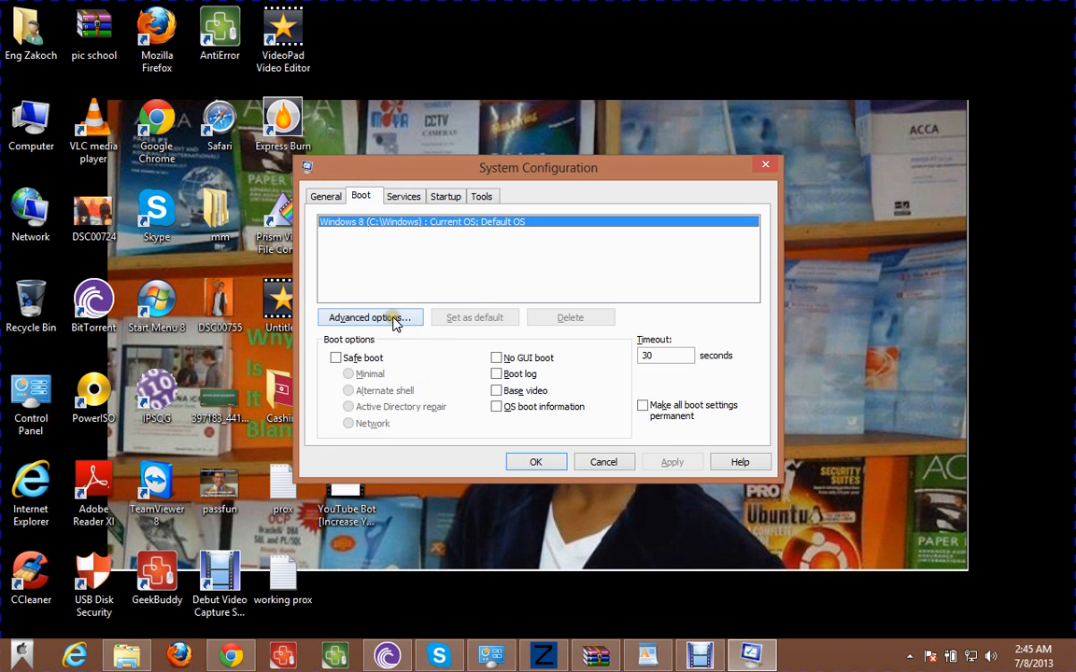
In Advanced boot options, keep Number of processors at 2 and Maximum memory at 3072, then confirm
click(370, 317)
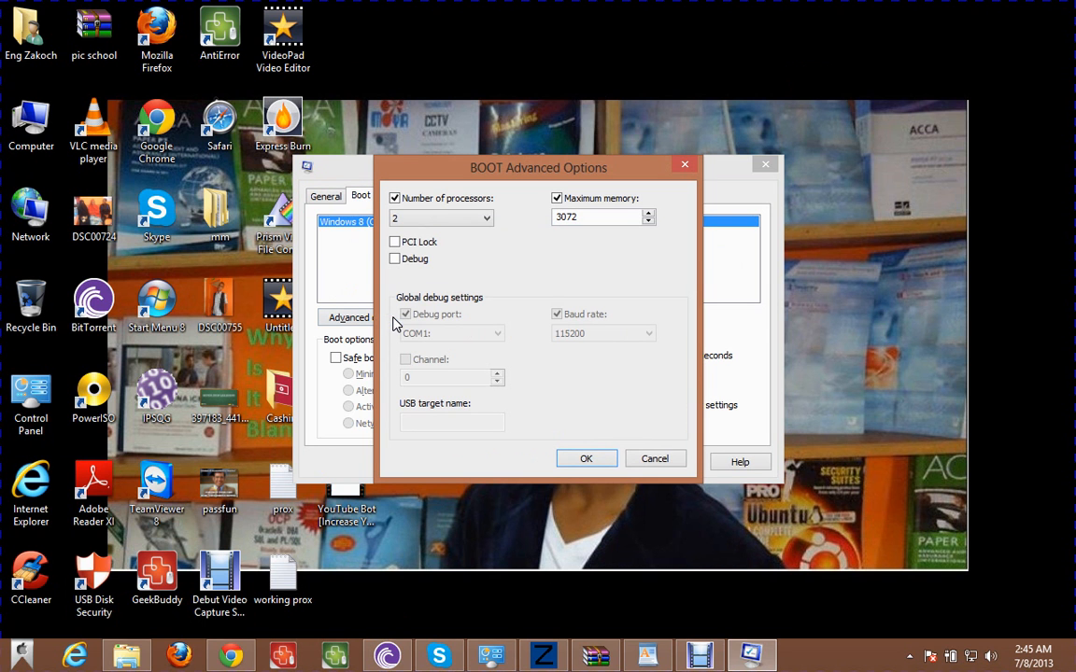
click(394, 198)
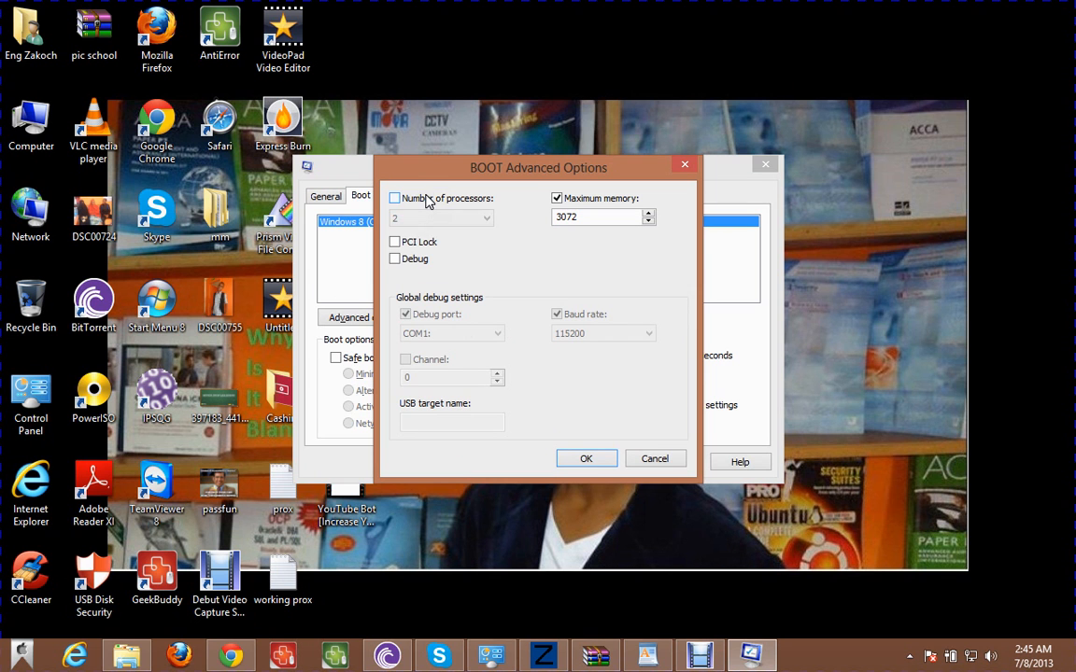
click(394, 198)
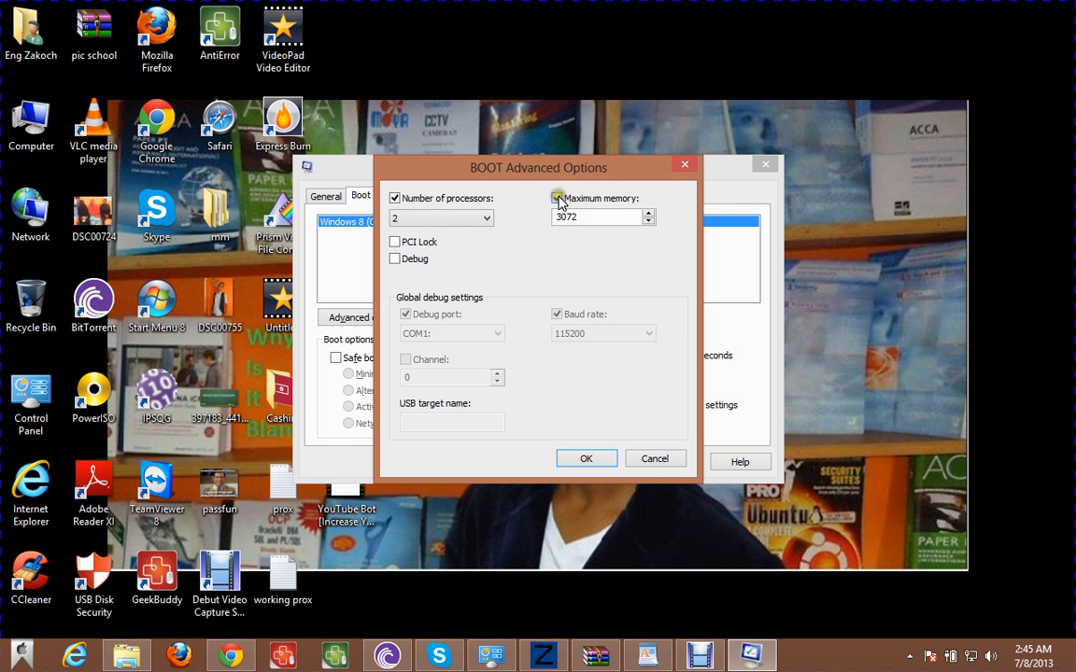
click(556, 198)
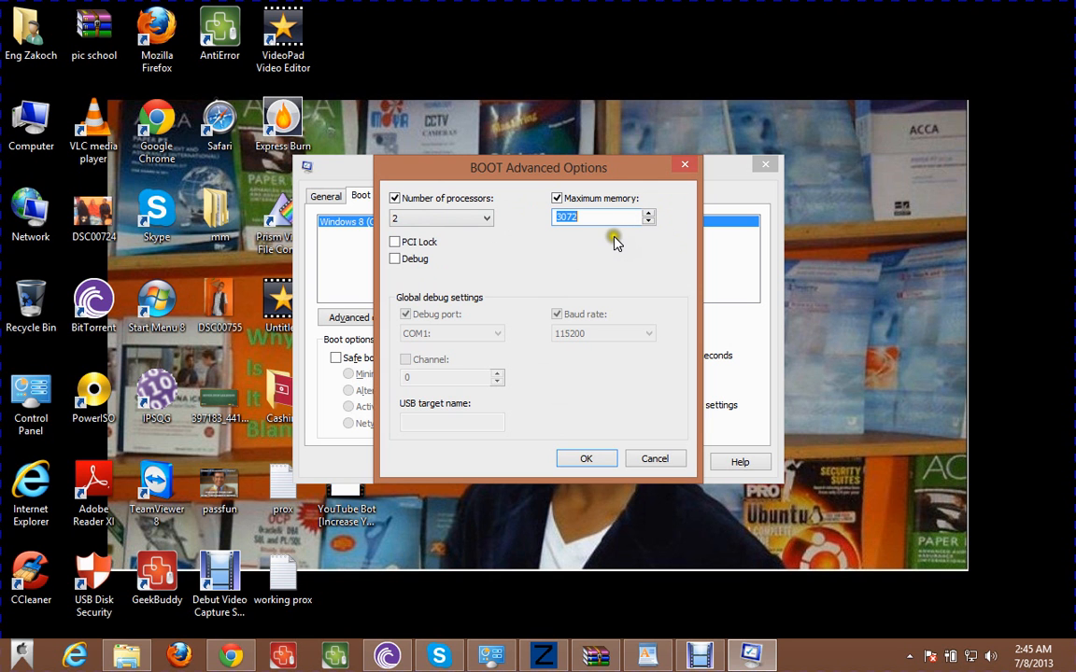
mouse_move(633, 362)
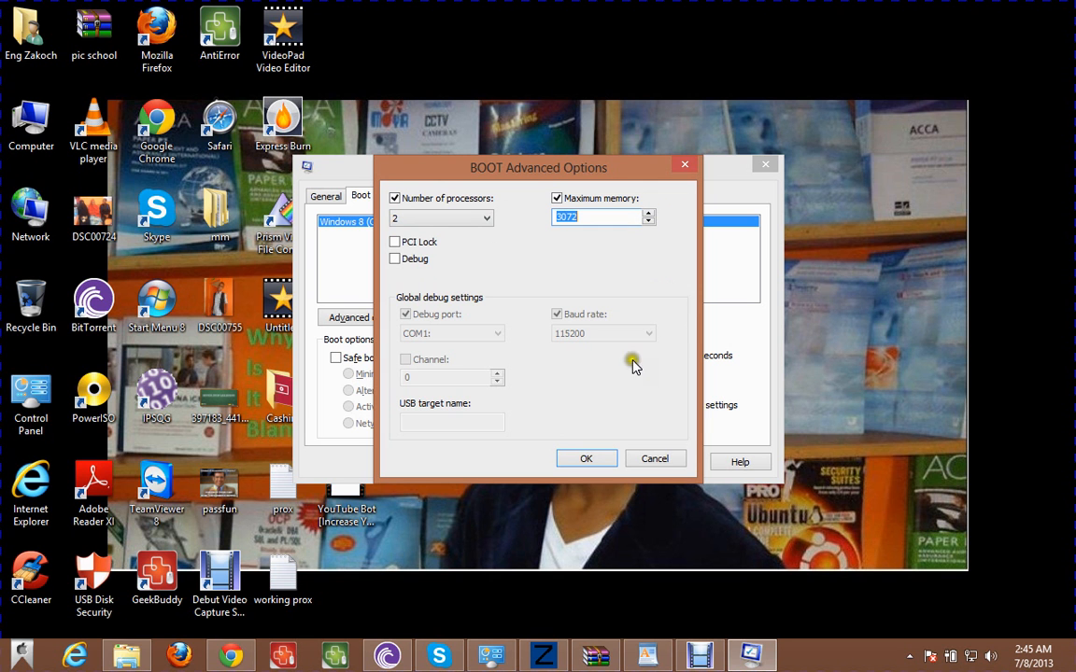
mouse_move(579, 252)
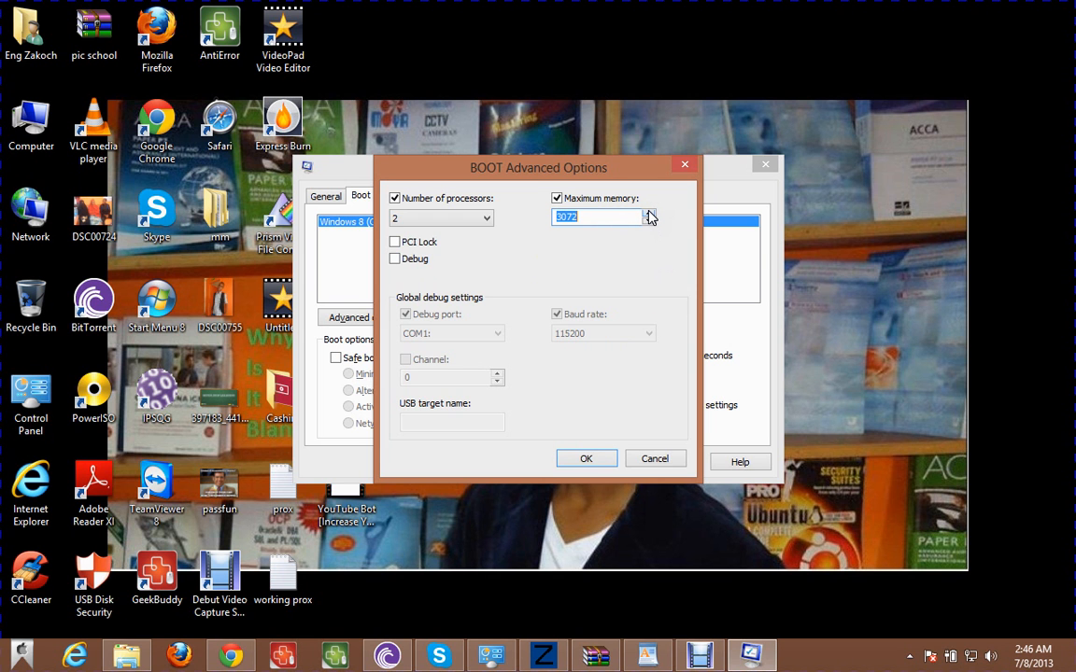
mouse_move(594, 308)
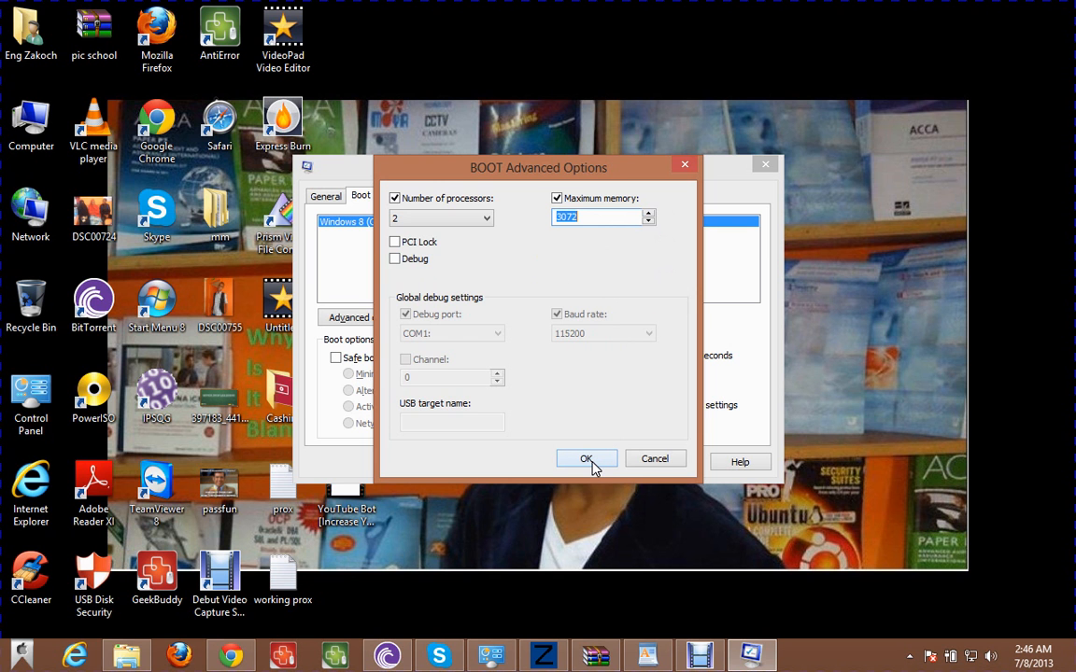
click(586, 459)
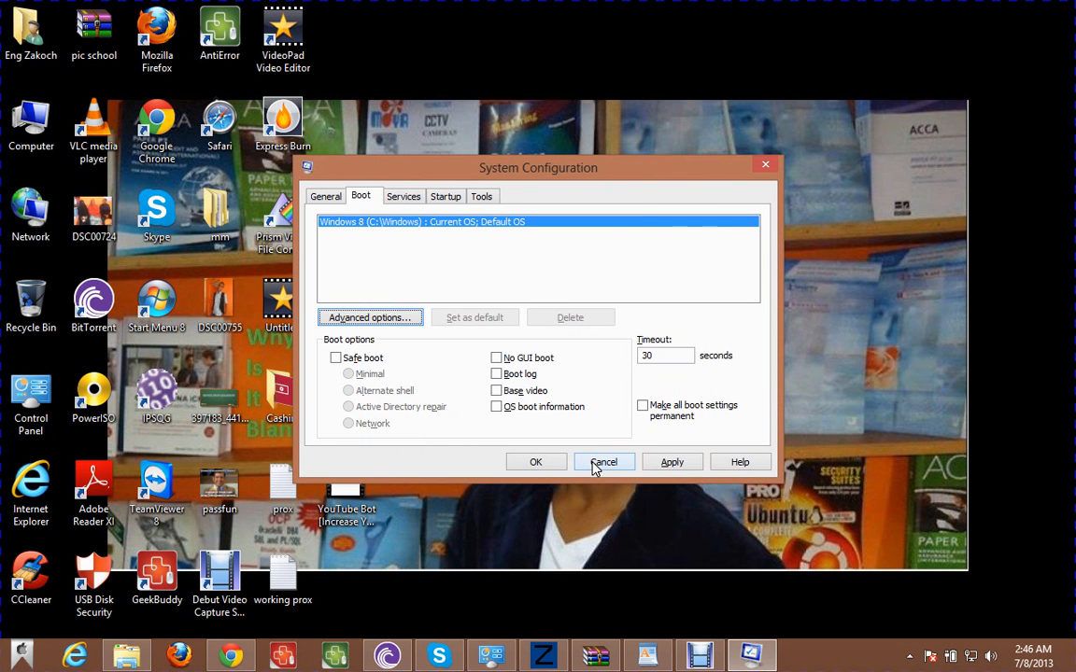
mouse_move(403, 196)
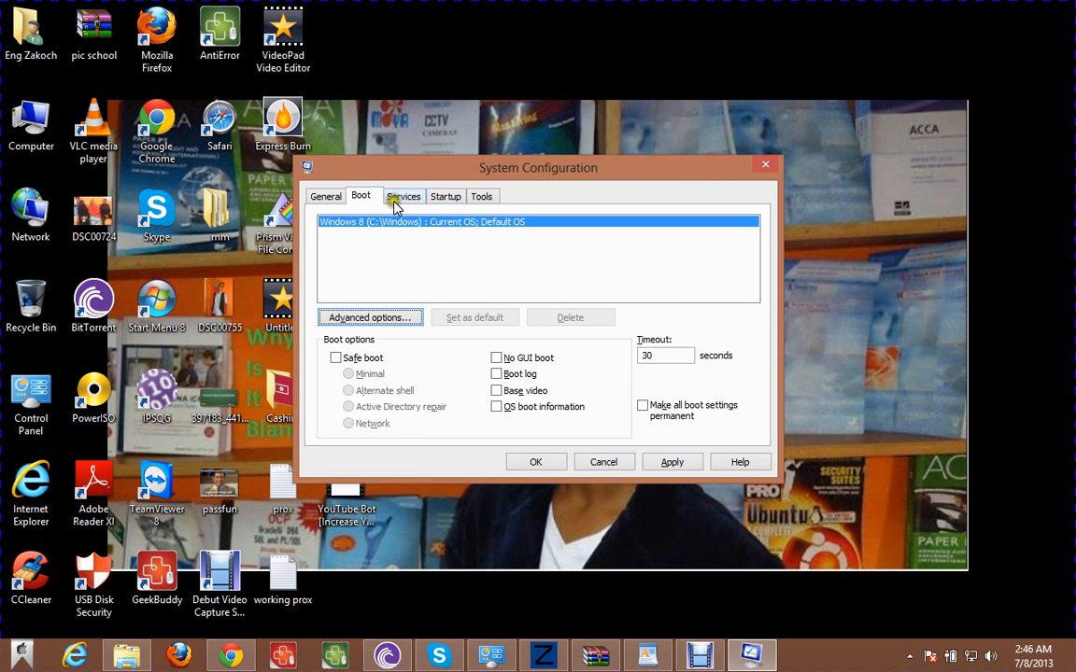
mouse_move(445, 196)
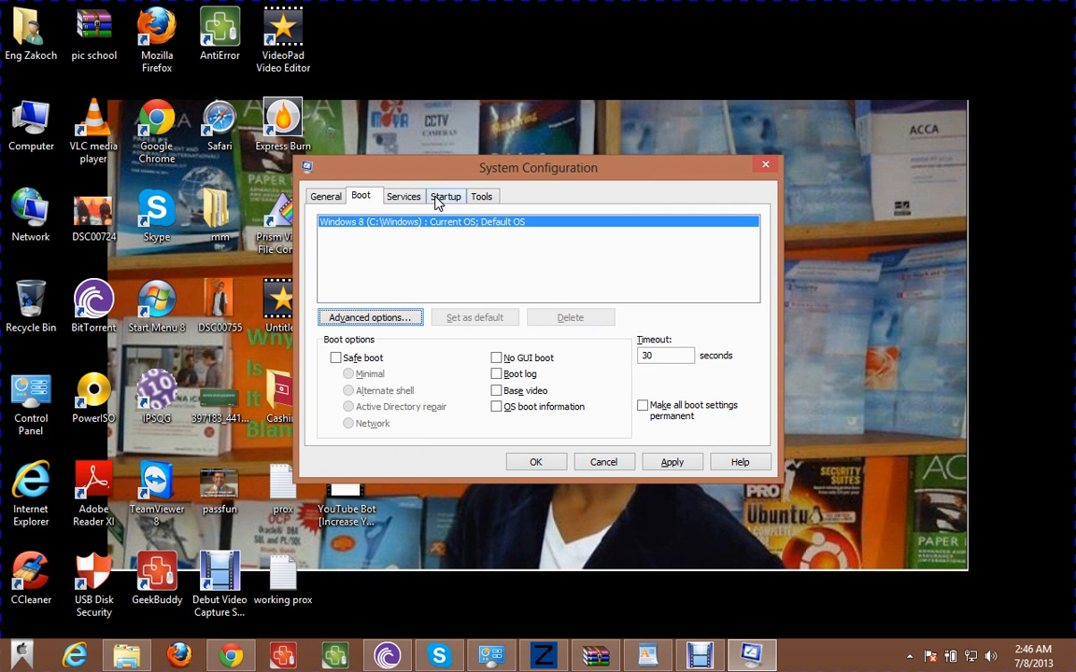
Switch System Configuration to the Startup tab that defers to Task Manager
click(444, 196)
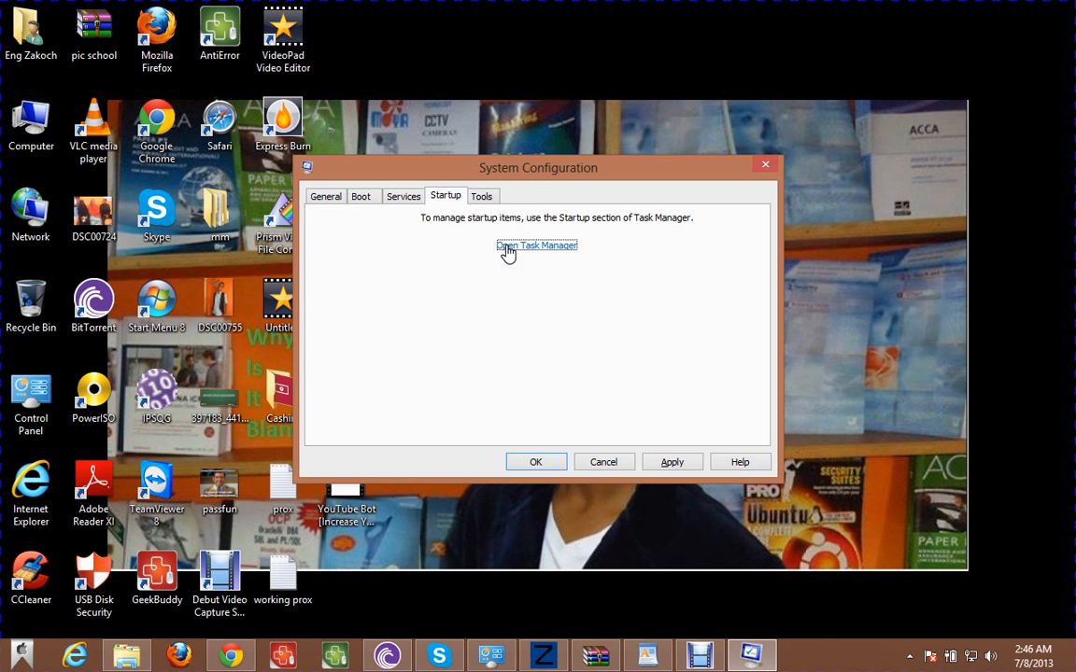
In Task Manager's Startup tab, select GeekBuddy Remote Screen and disable it
click(538, 246)
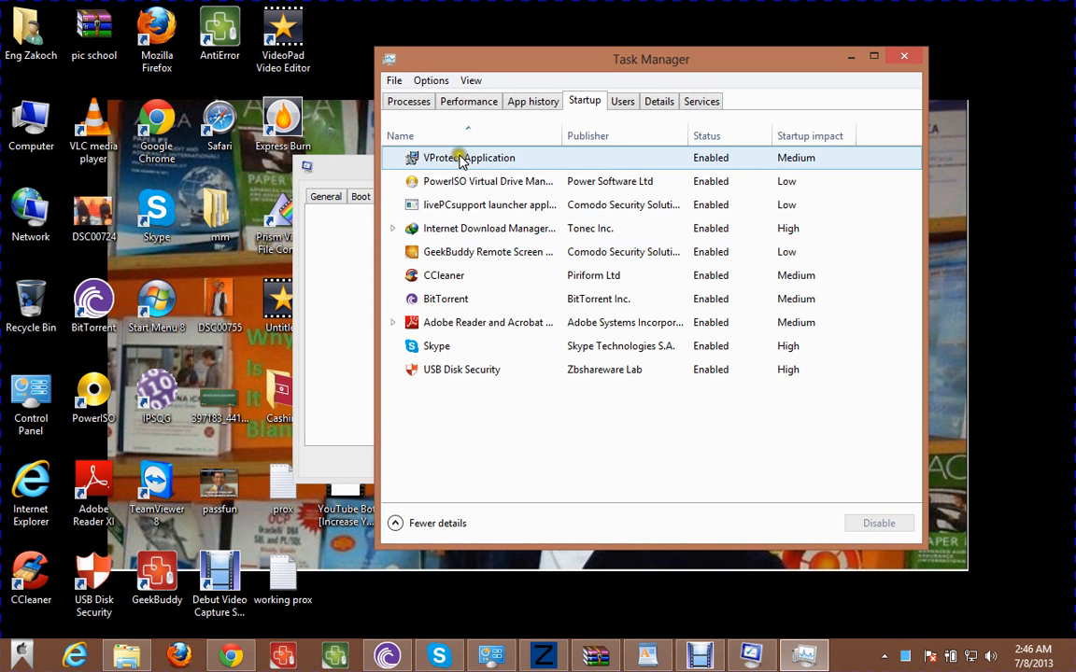
click(486, 250)
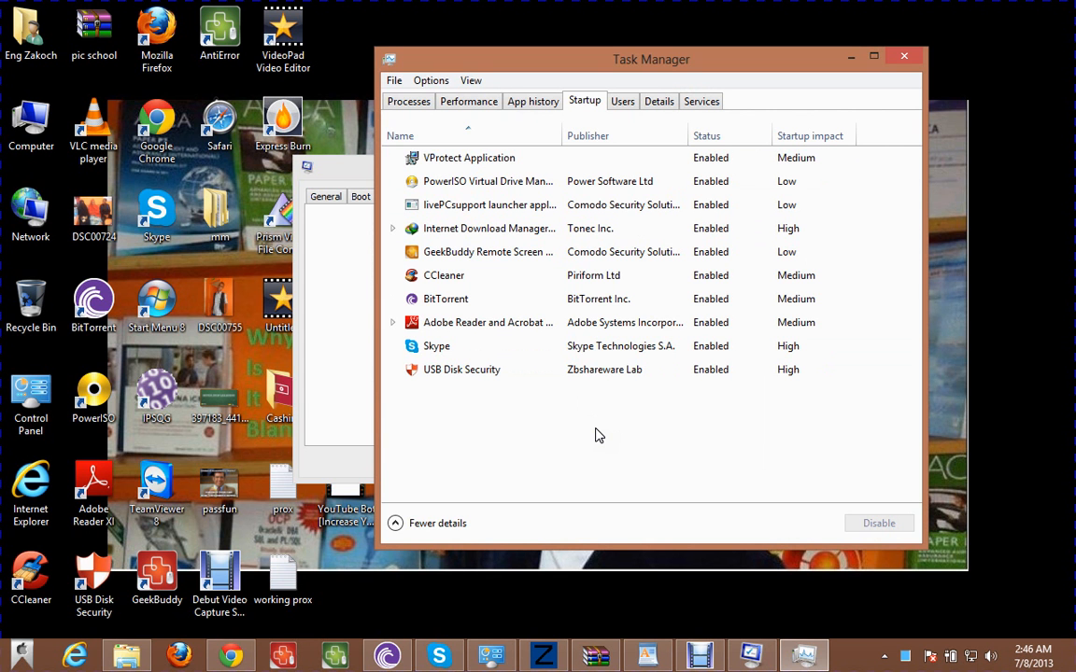
click(487, 203)
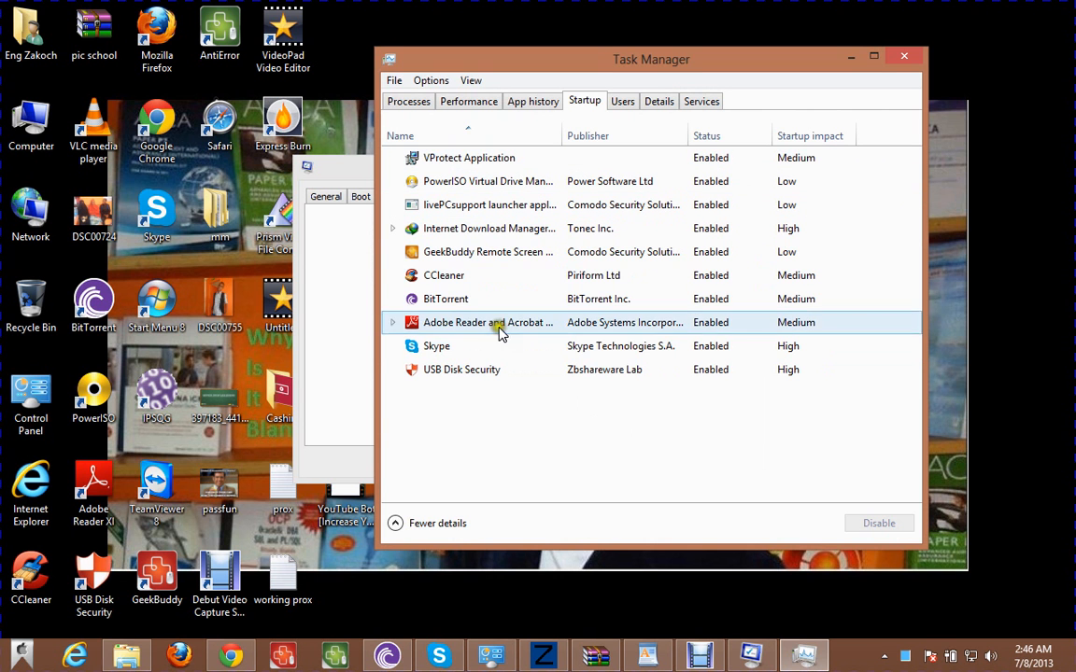
click(488, 252)
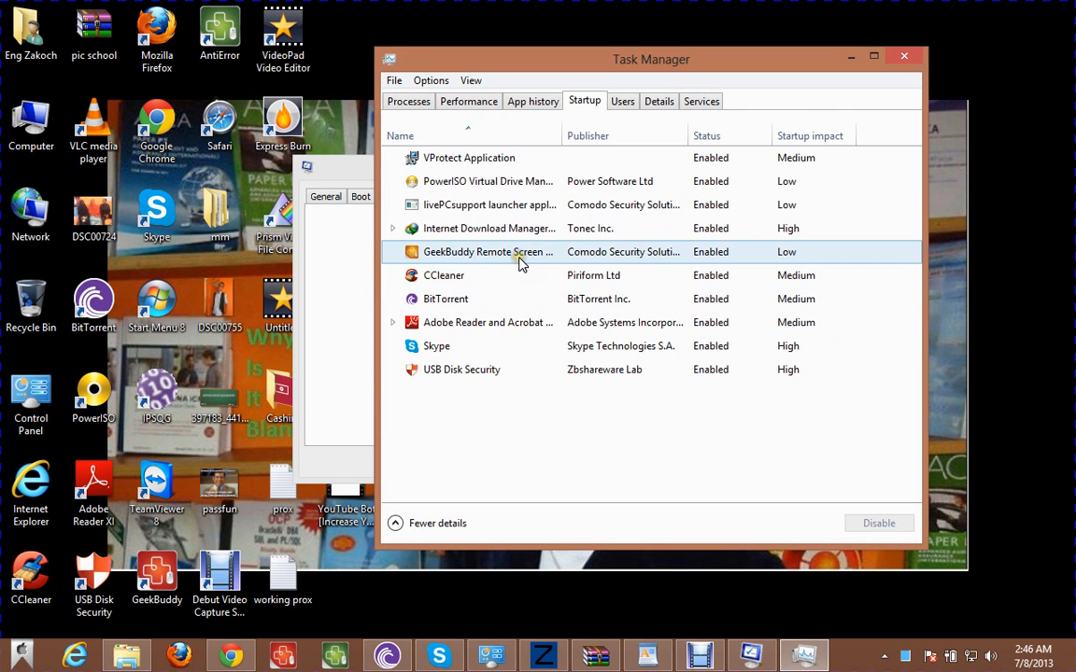
click(444, 274)
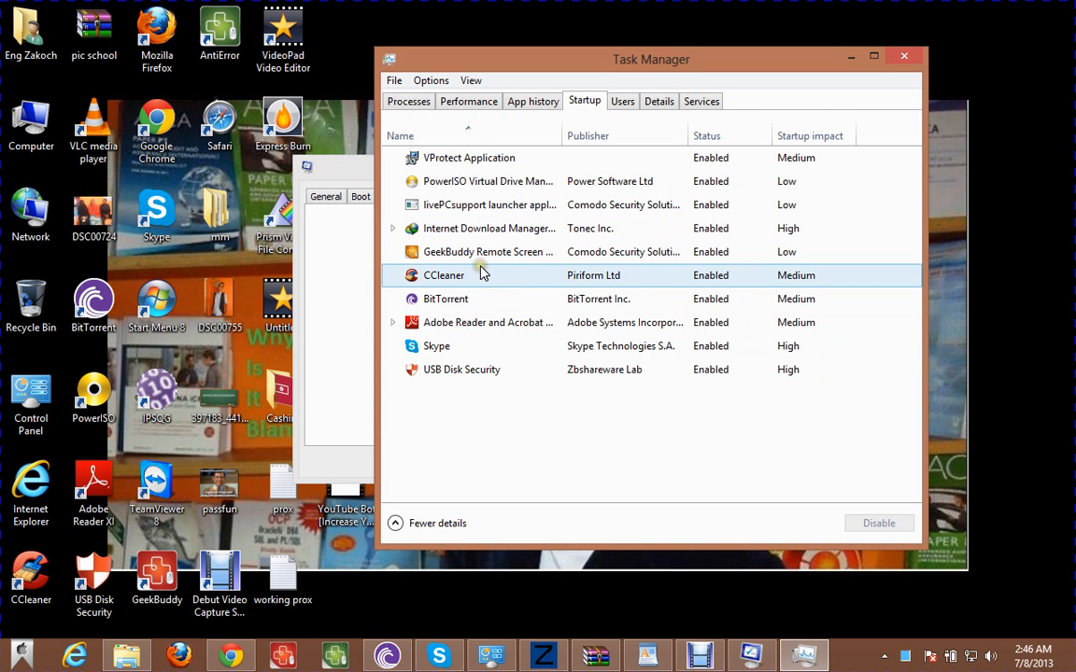
click(485, 250)
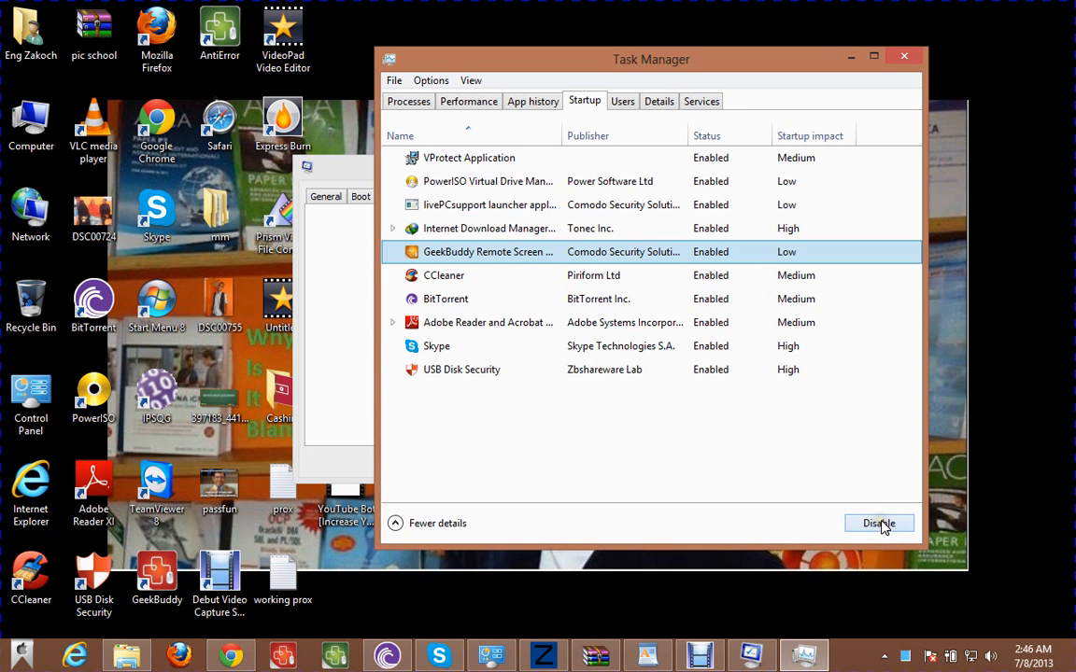
click(878, 523)
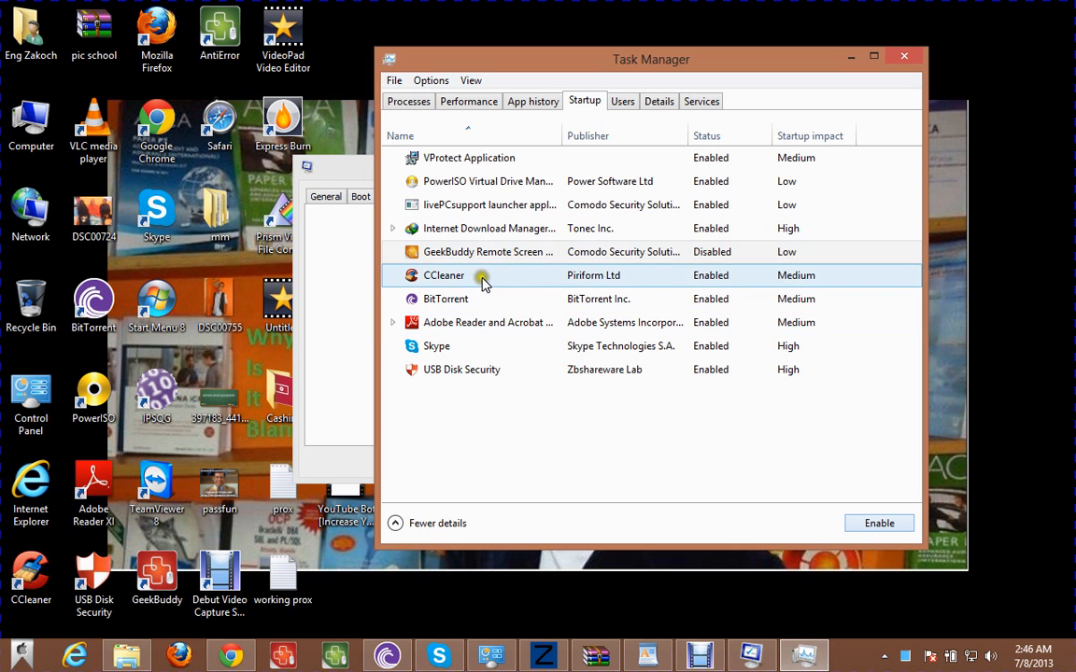
Toggle GeekBuddy once more so it stays disabled, leaving CCleaner enabled, and close Task Manager
click(444, 274)
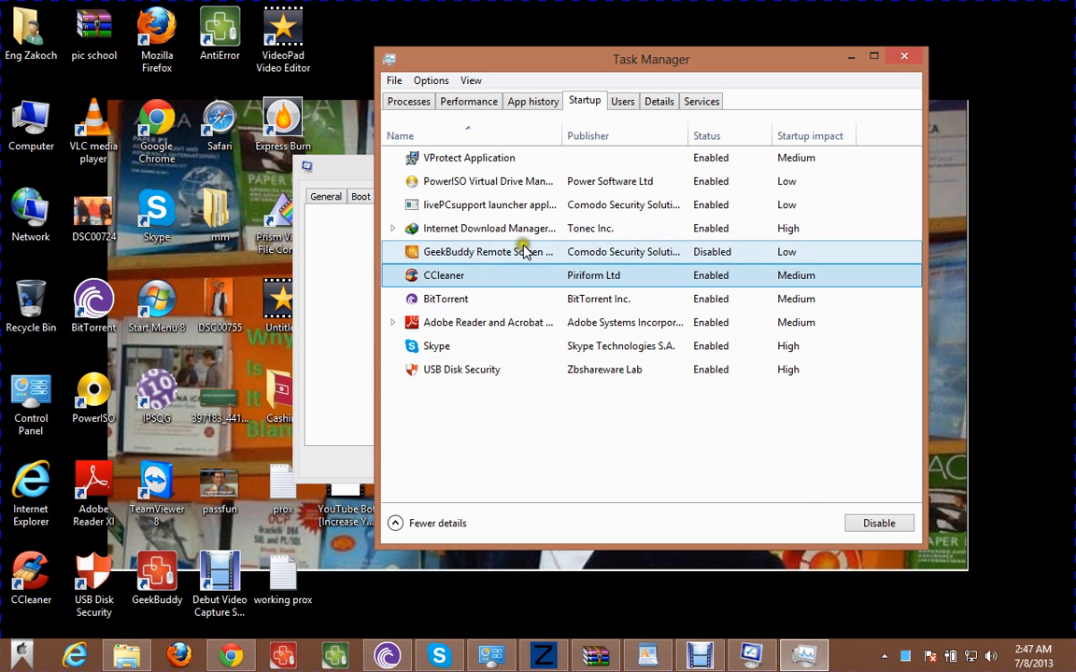
click(487, 251)
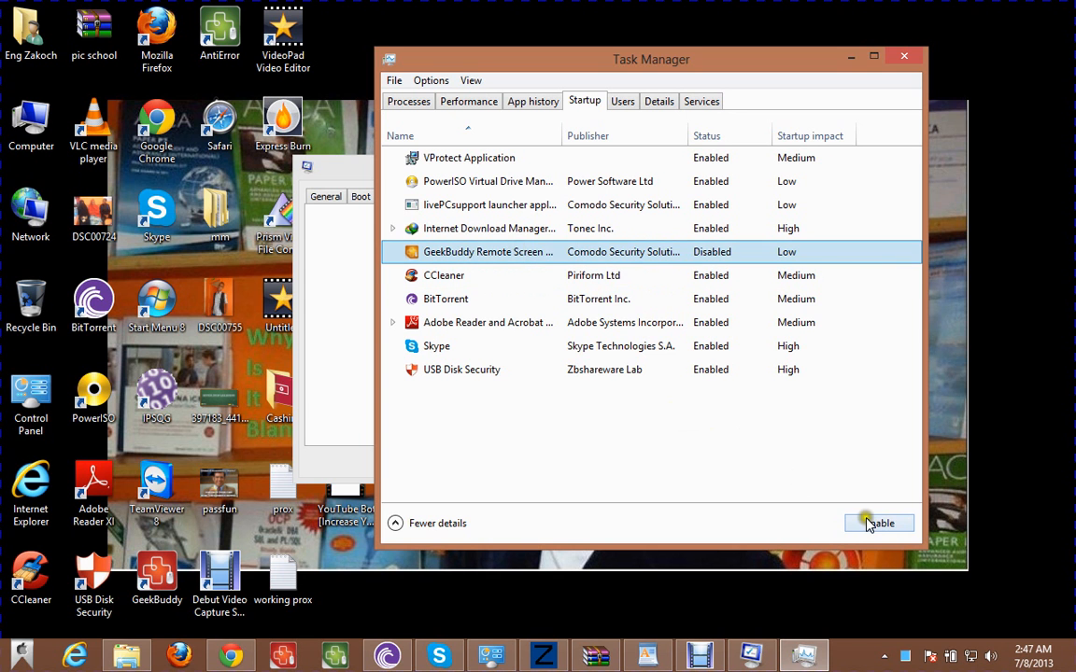
click(878, 523)
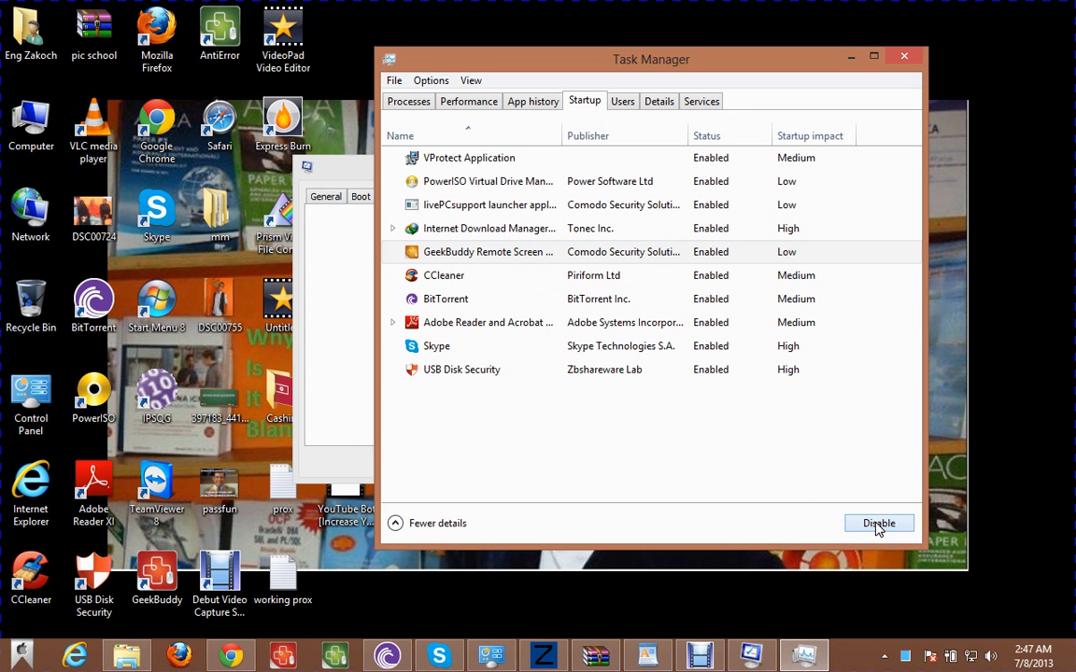
click(877, 523)
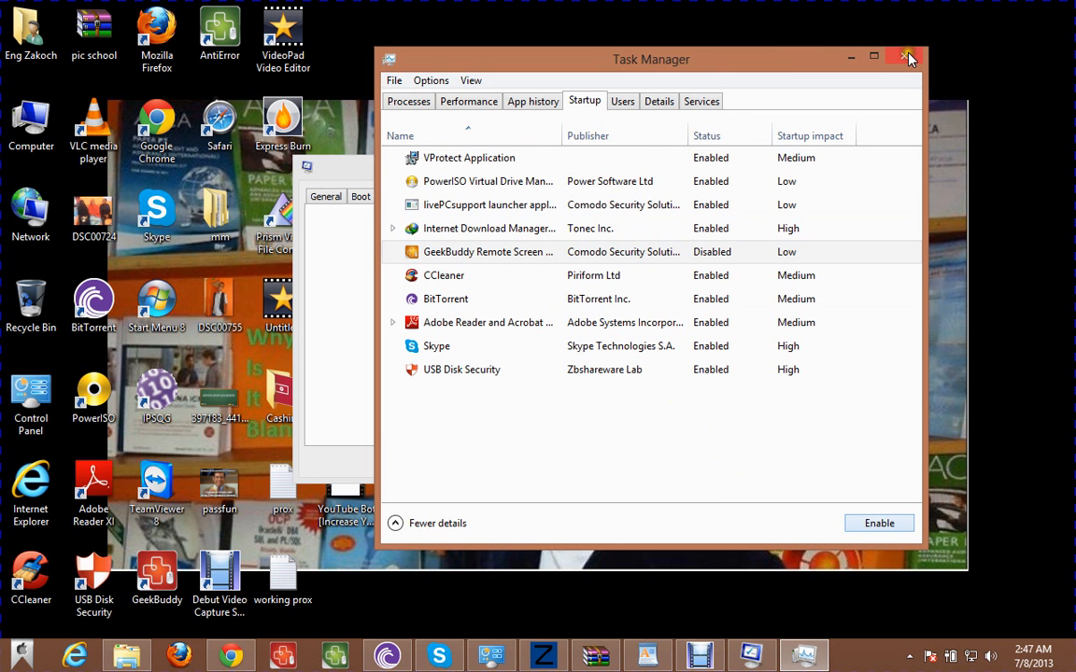
click(909, 58)
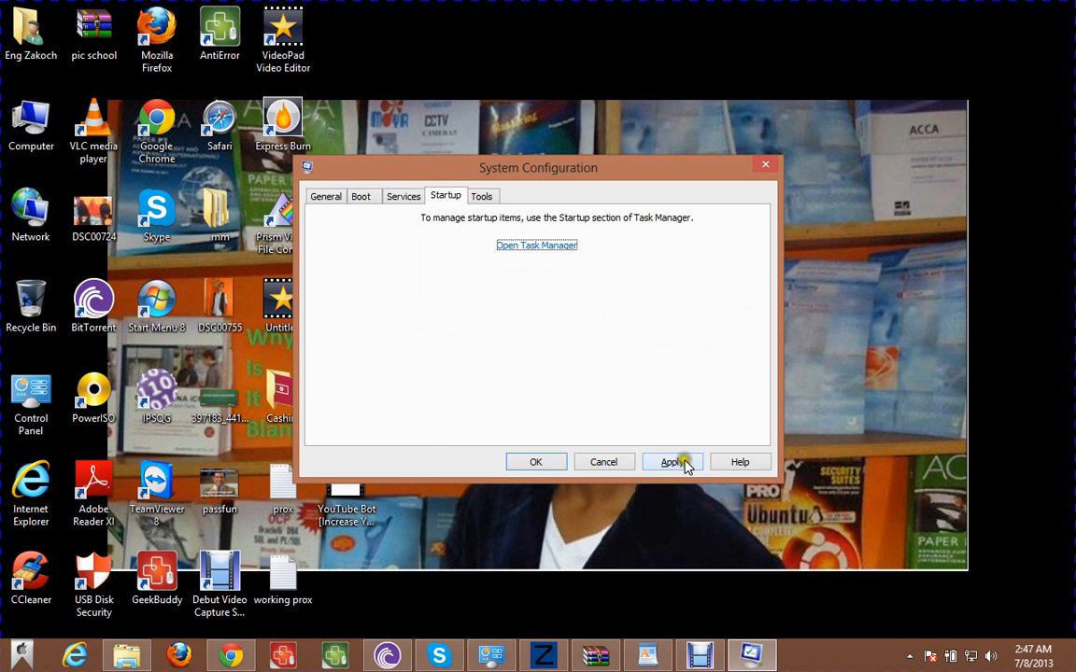
Apply and confirm the System Configuration changes so the restart prompt appears
click(673, 461)
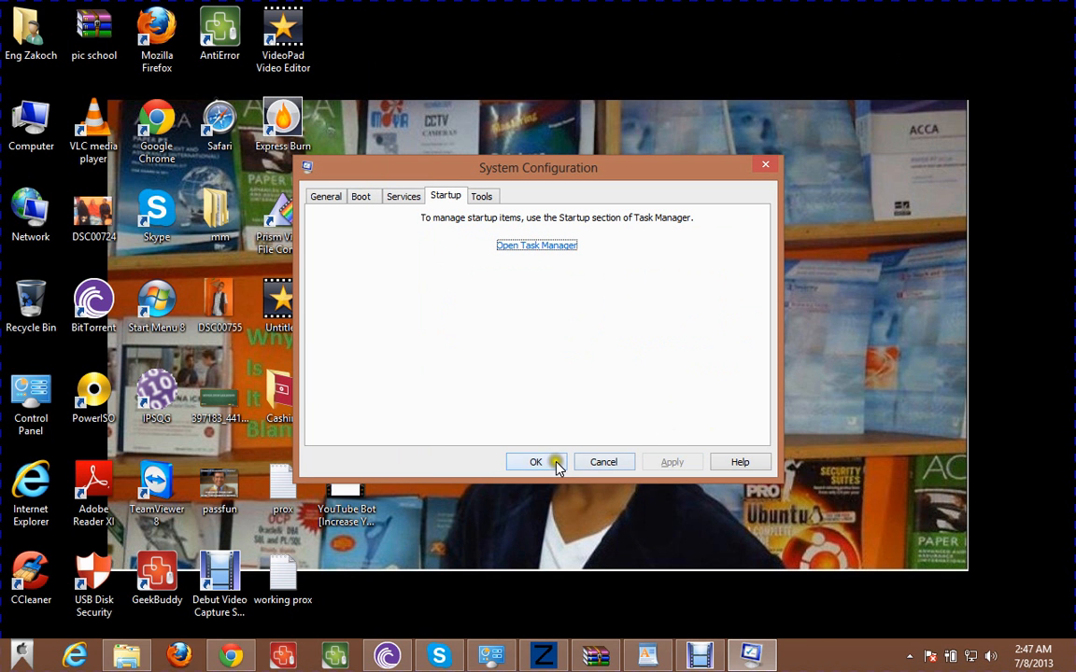
click(534, 462)
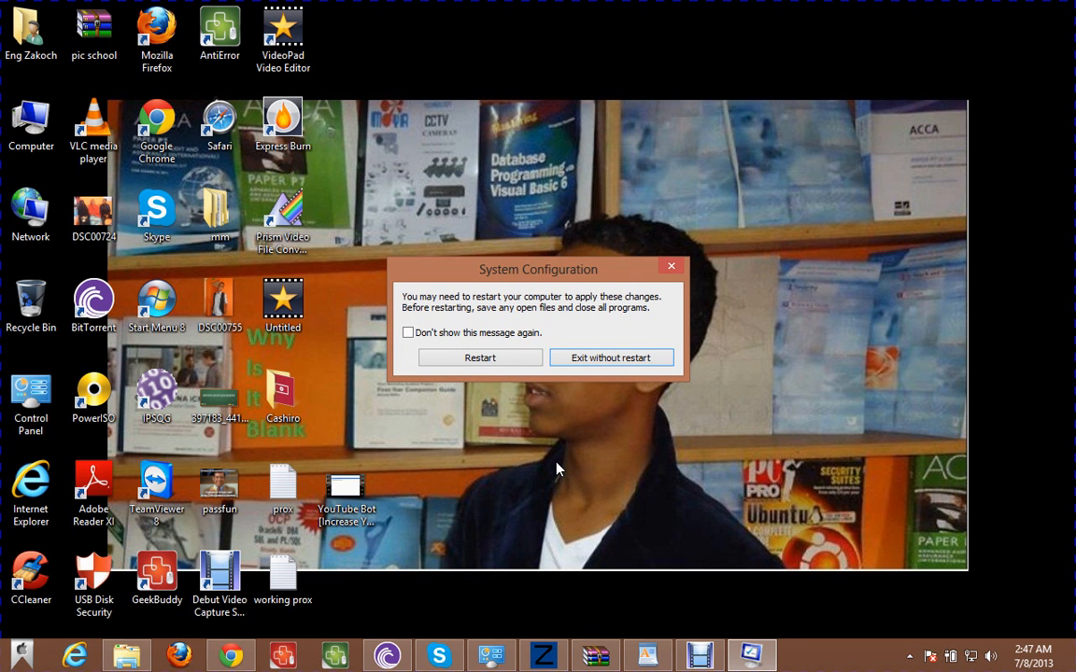
mouse_move(569, 280)
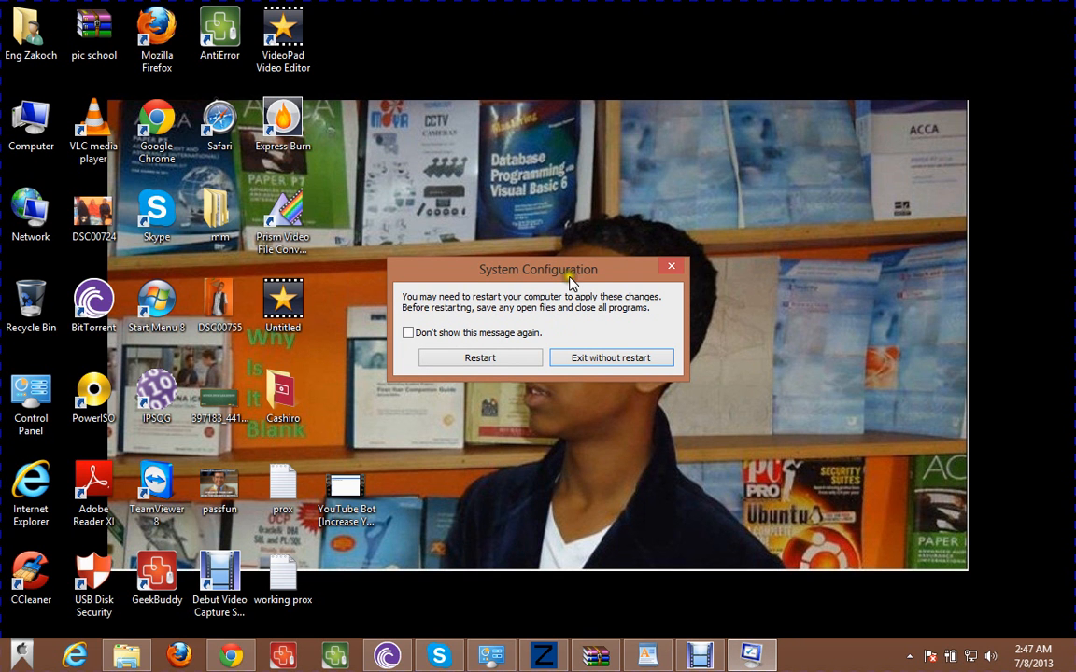
drag(537, 269, 650, 179)
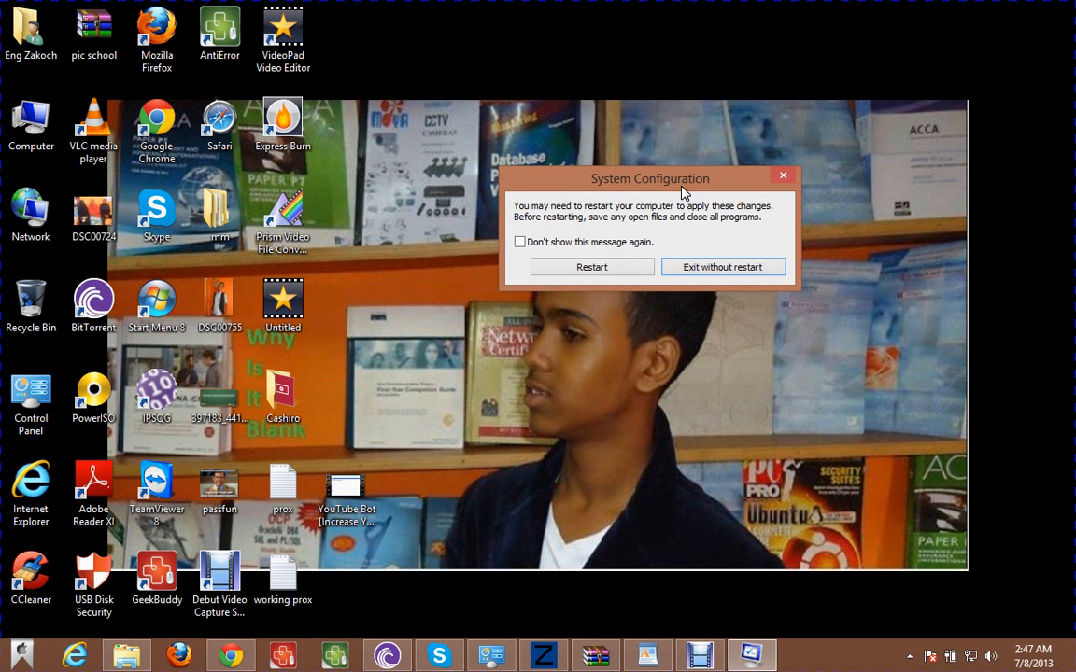
mouse_move(452, 224)
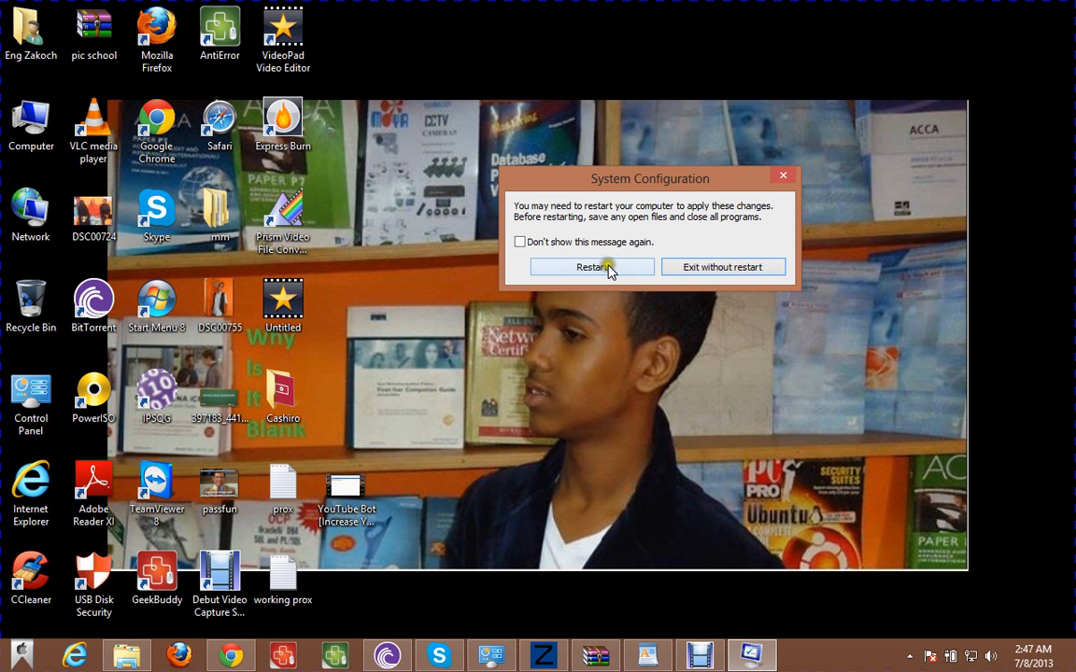
mouse_move(746, 241)
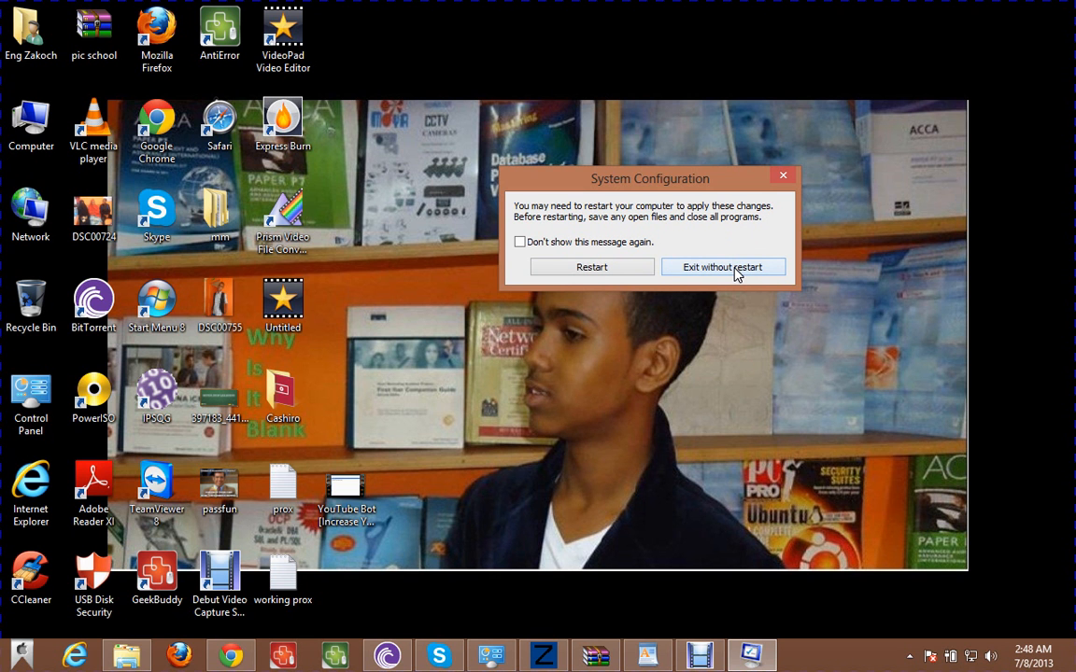
mouse_move(661, 362)
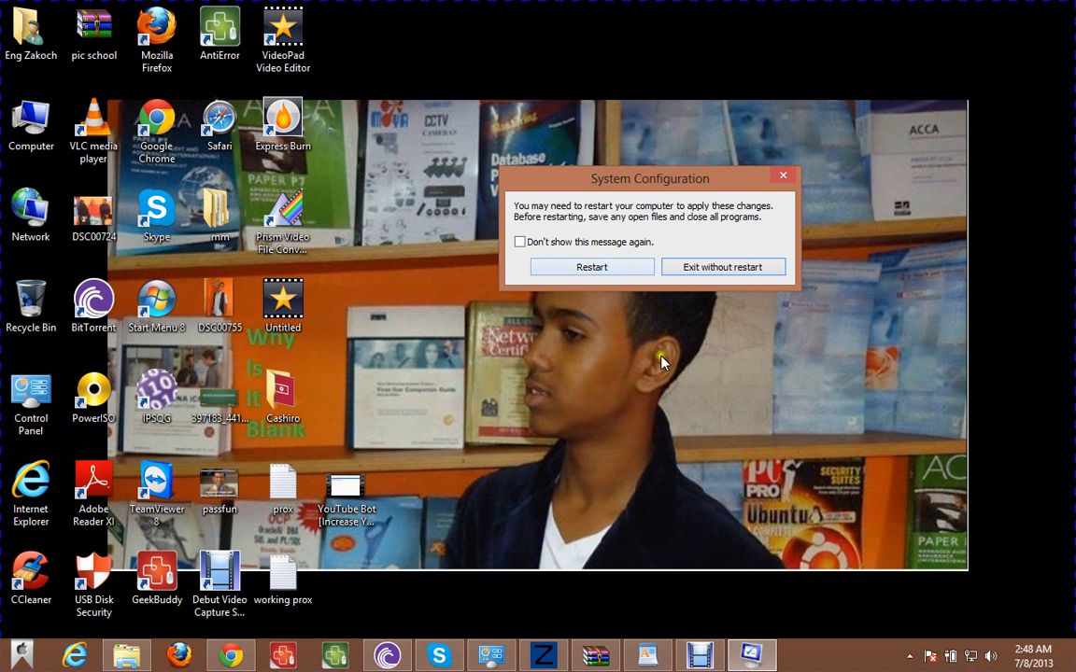